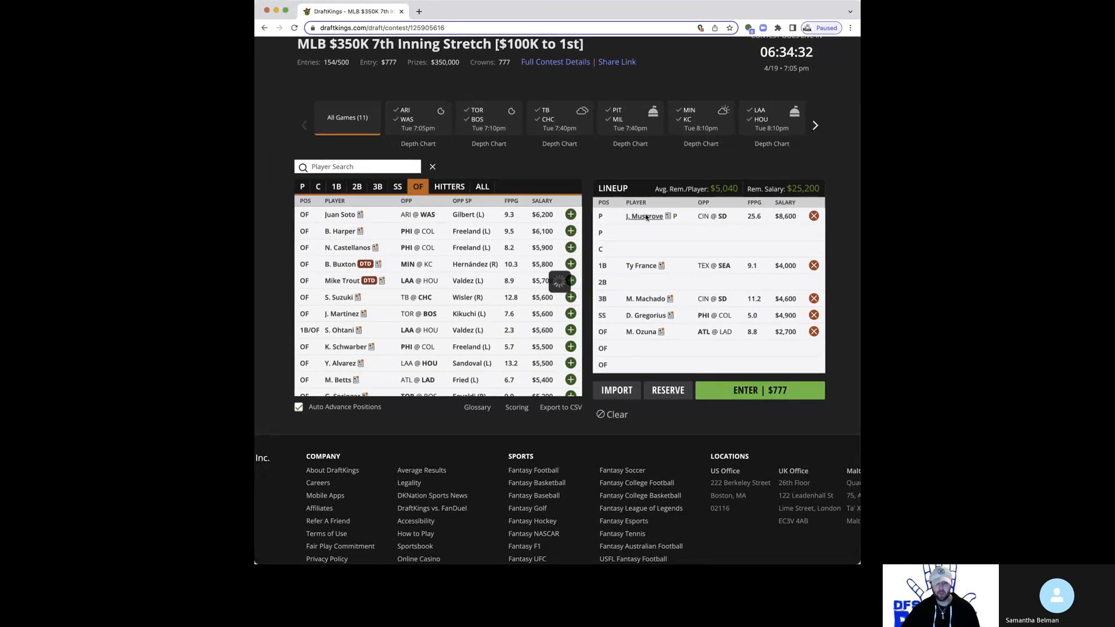
Review Joe Musgrove's and Ty France's player cards
left_click(645, 216)
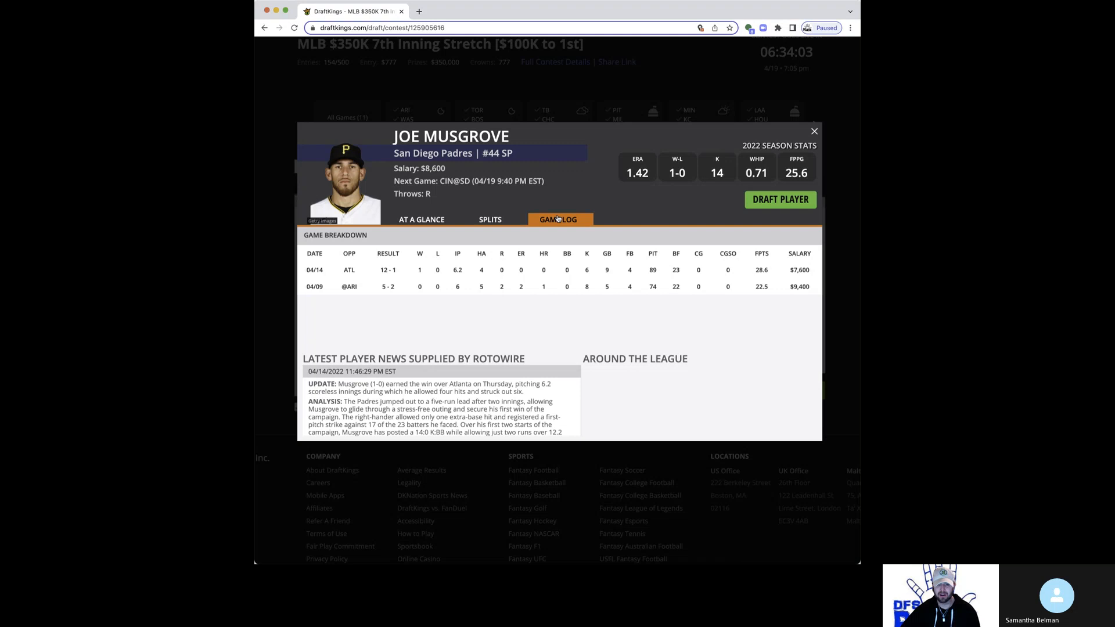
mouse_move(503, 118)
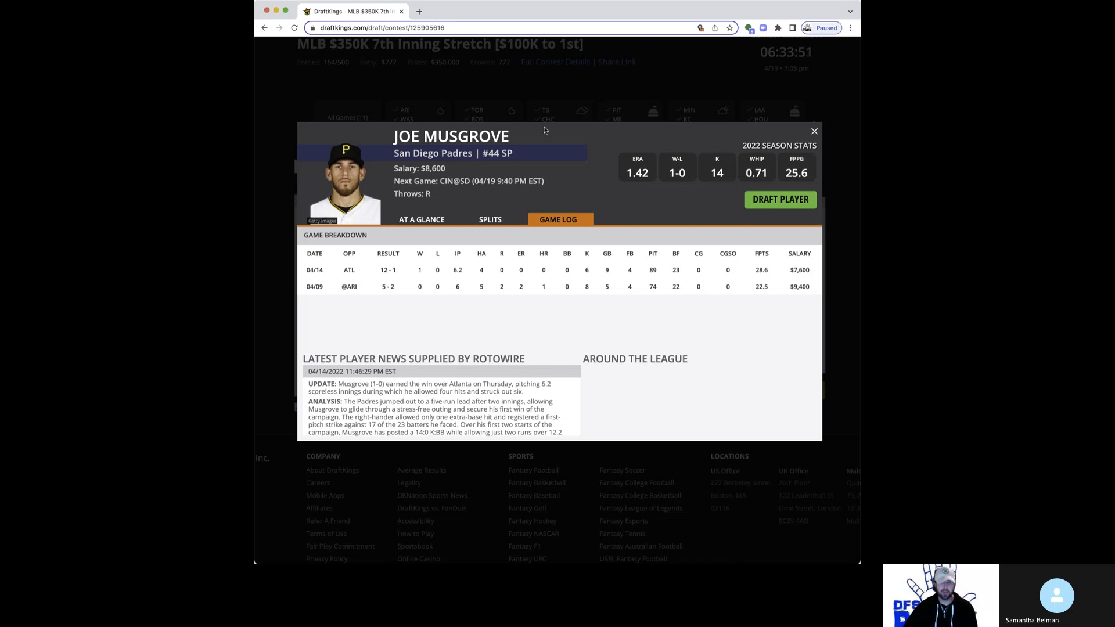
mouse_move(670, 11)
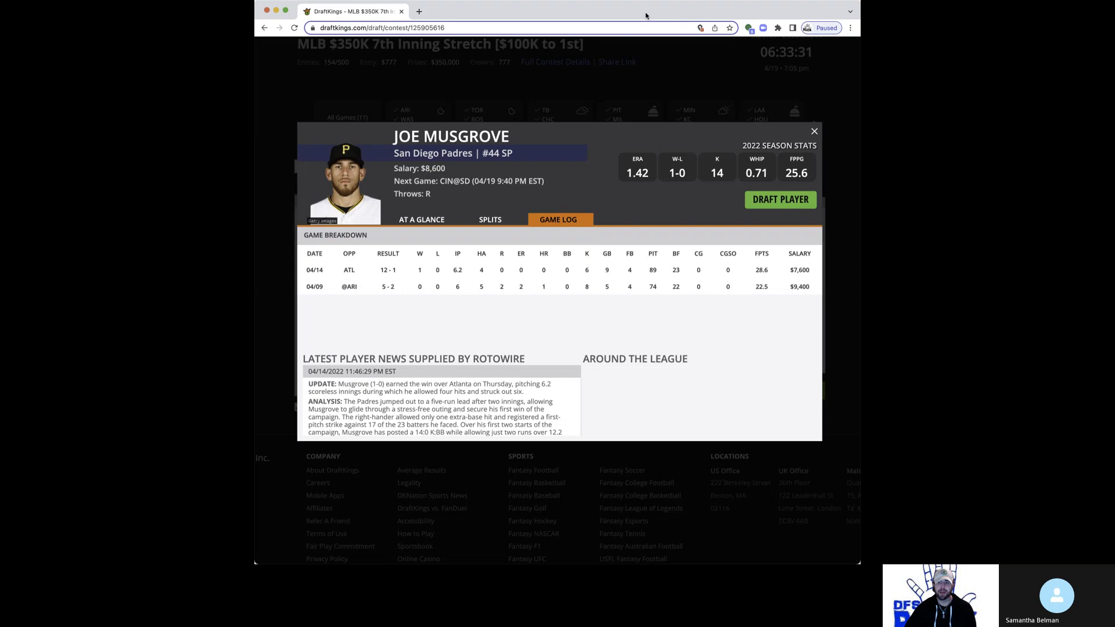
mouse_move(791, 51)
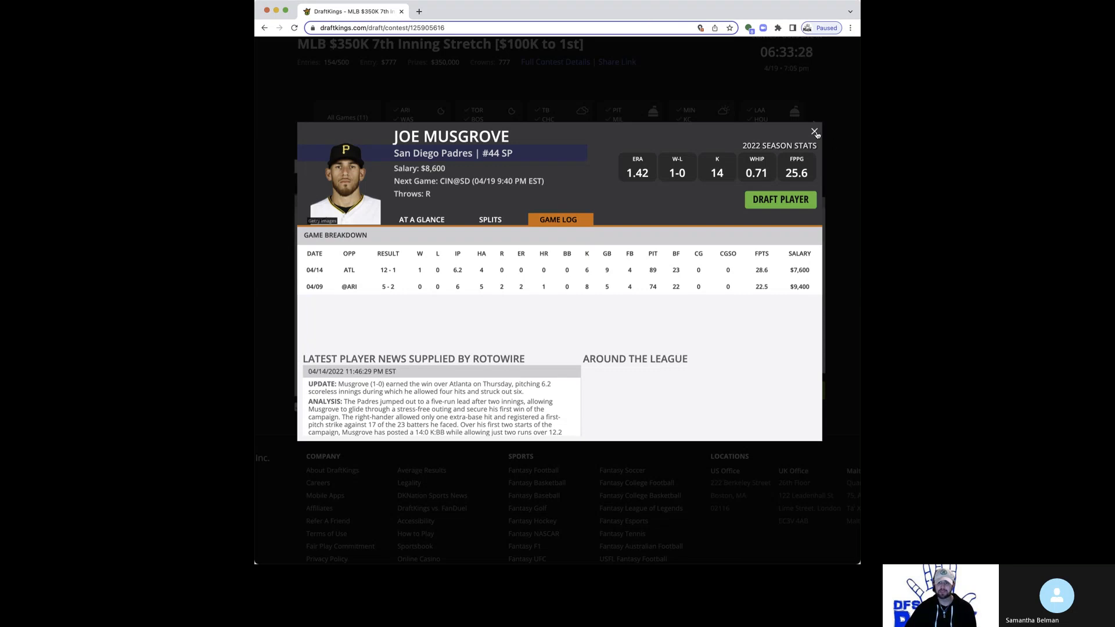
left_click(815, 132)
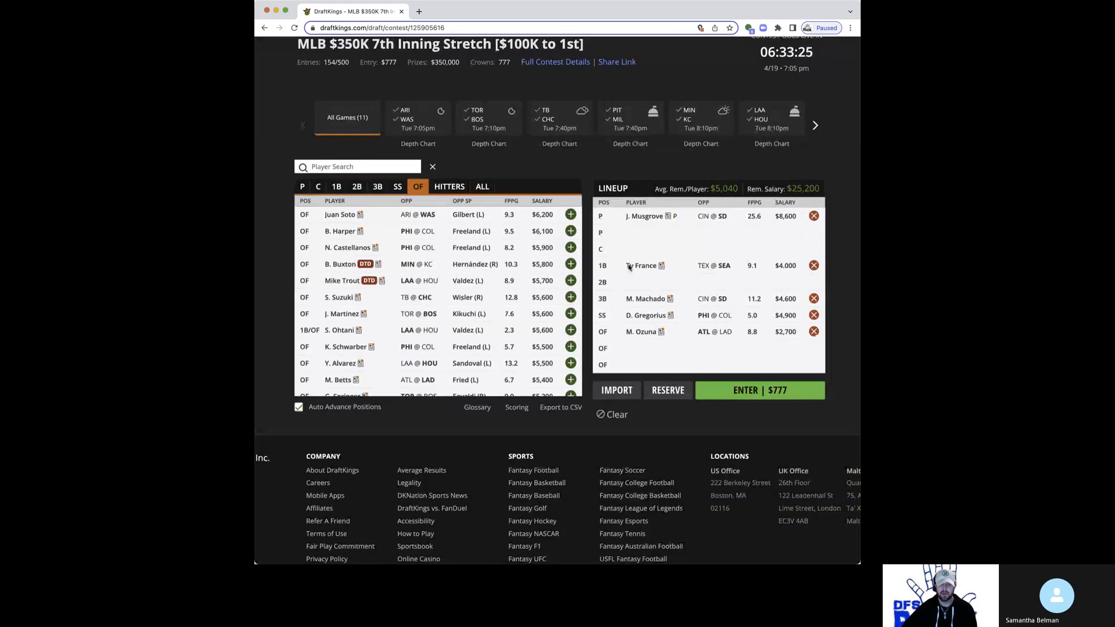
left_click(644, 265)
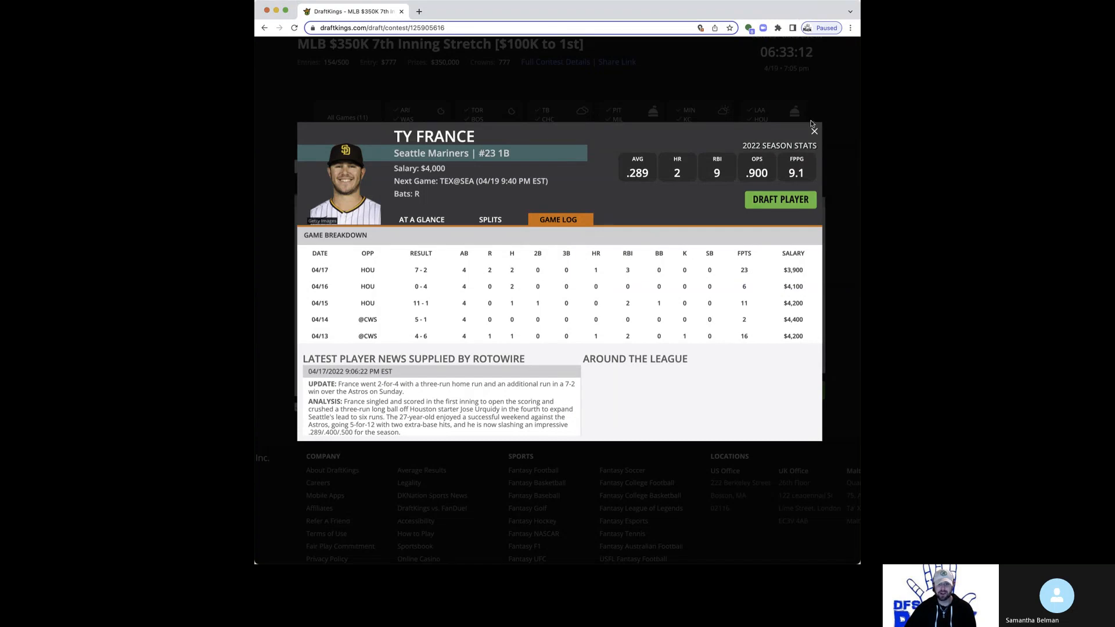
mouse_move(547, 285)
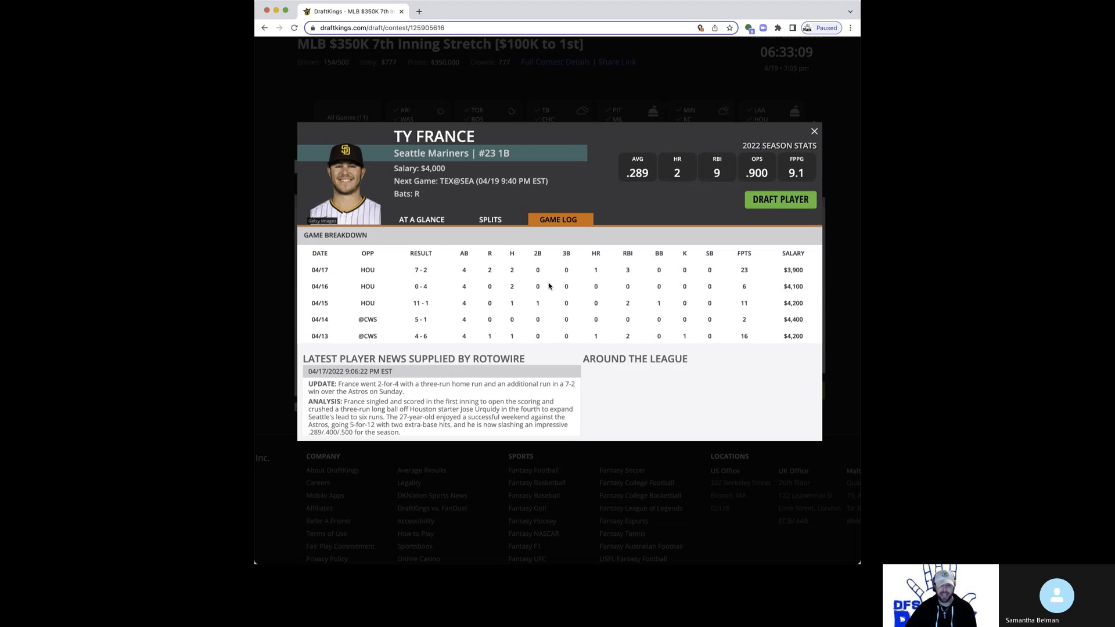
mouse_move(573, 273)
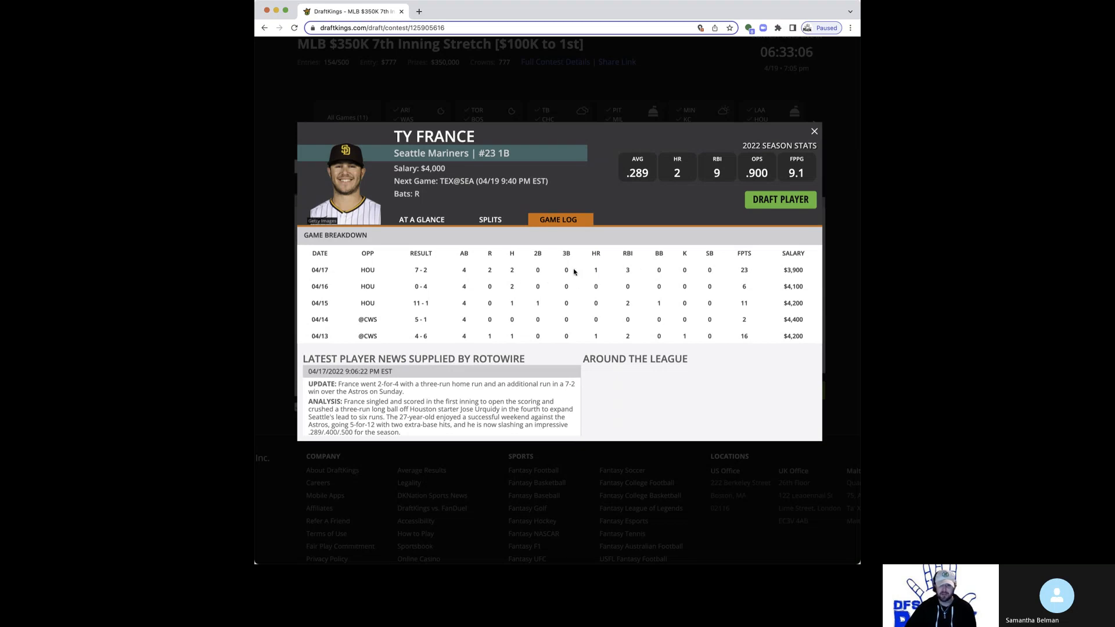
mouse_move(678, 249)
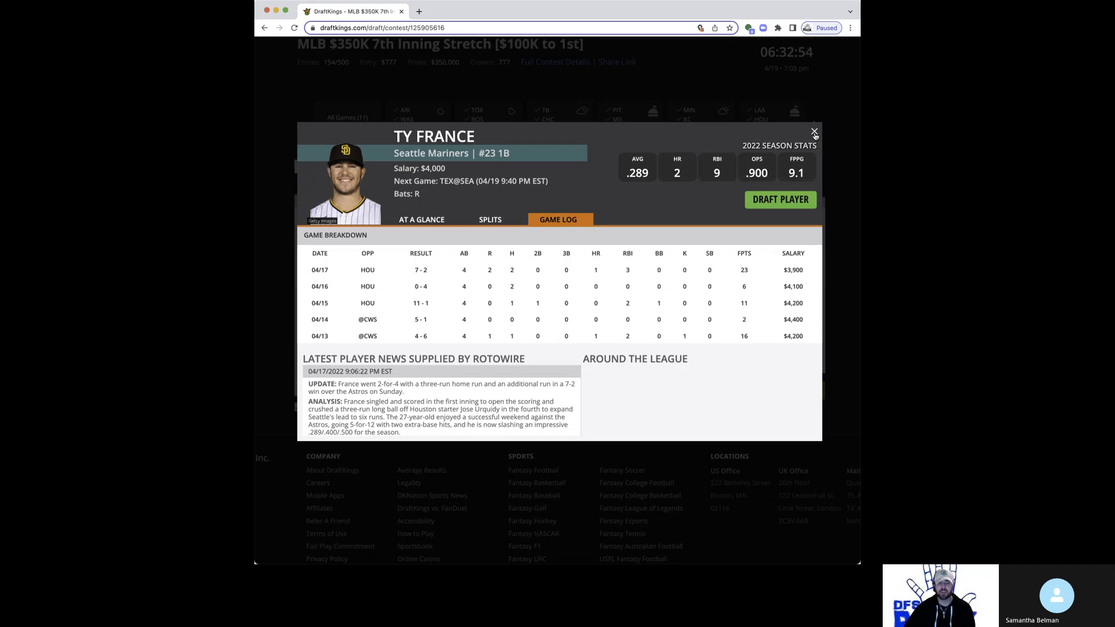
left_click(815, 133)
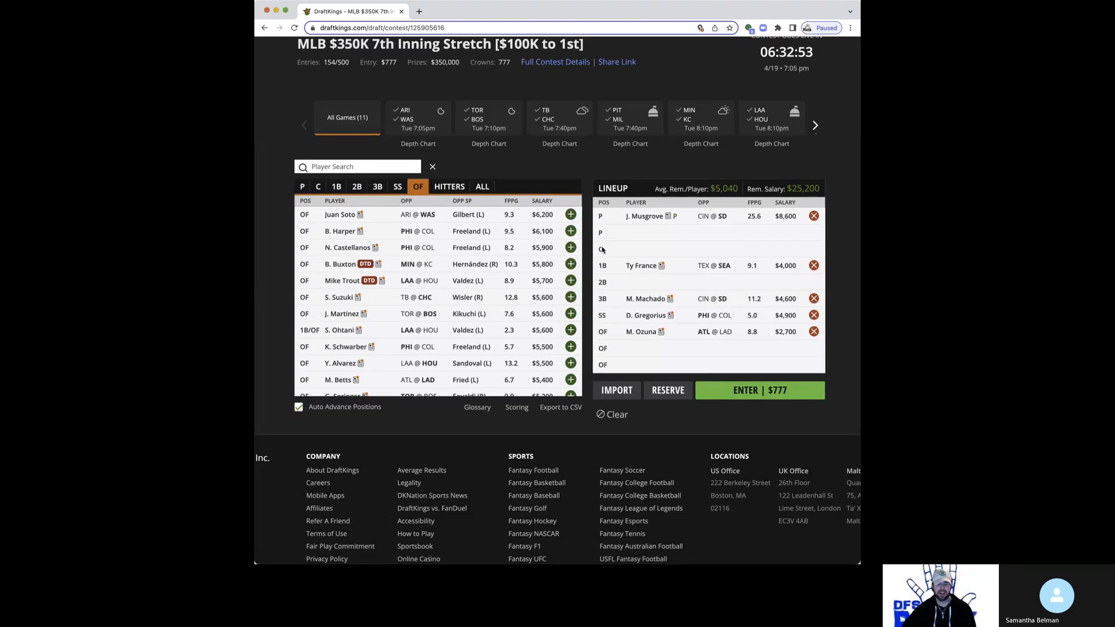
Review Manny Machado's player card and recent game-by-game log
left_click(646, 298)
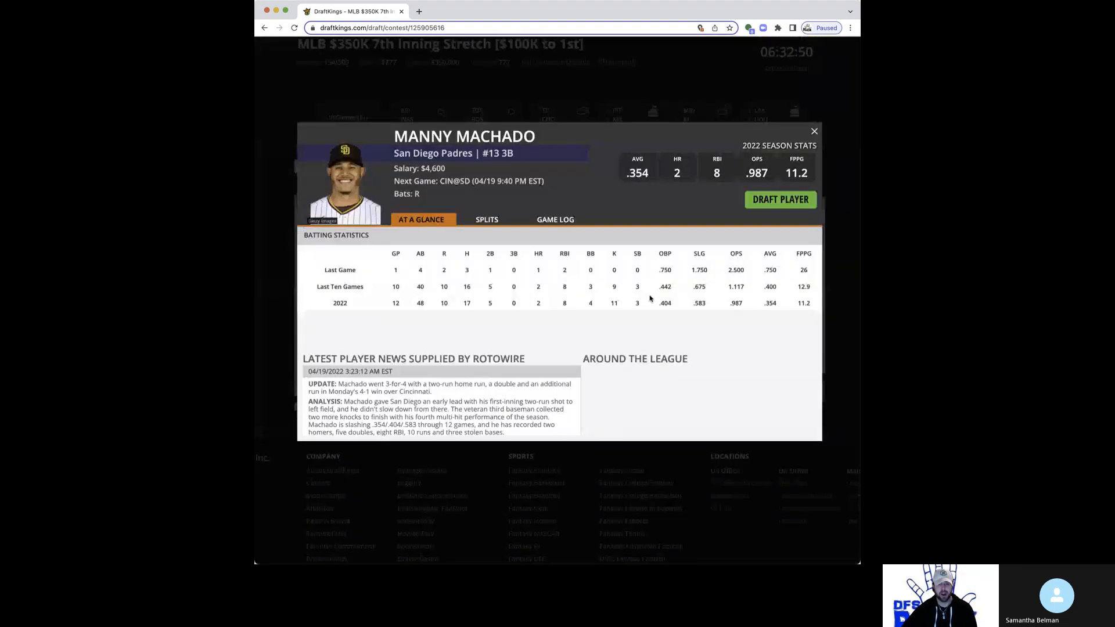
left_click(558, 219)
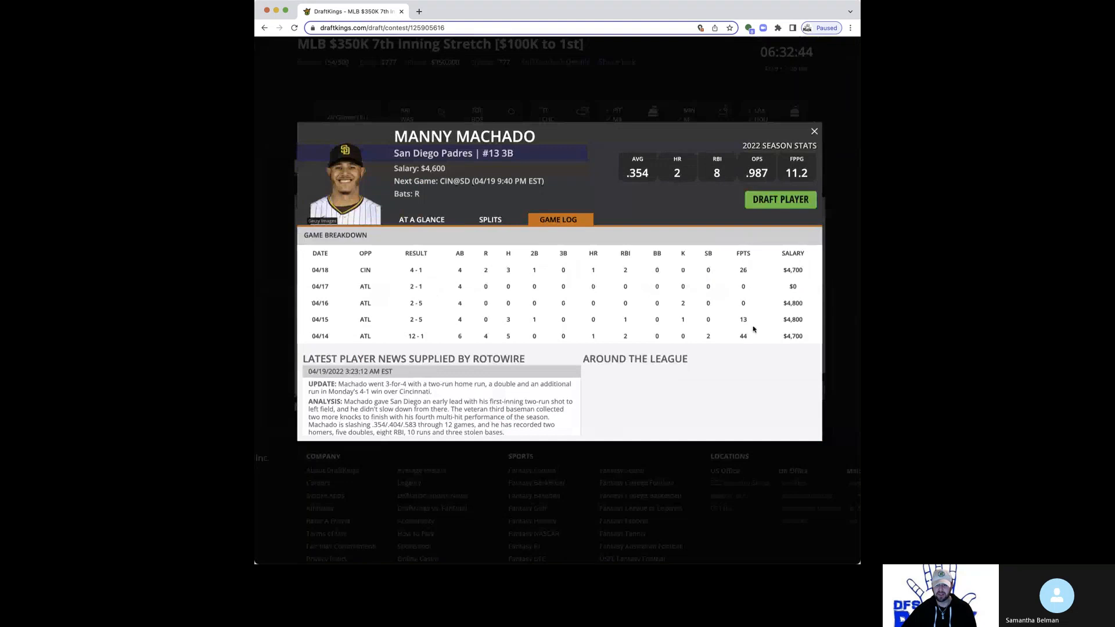
mouse_move(511, 323)
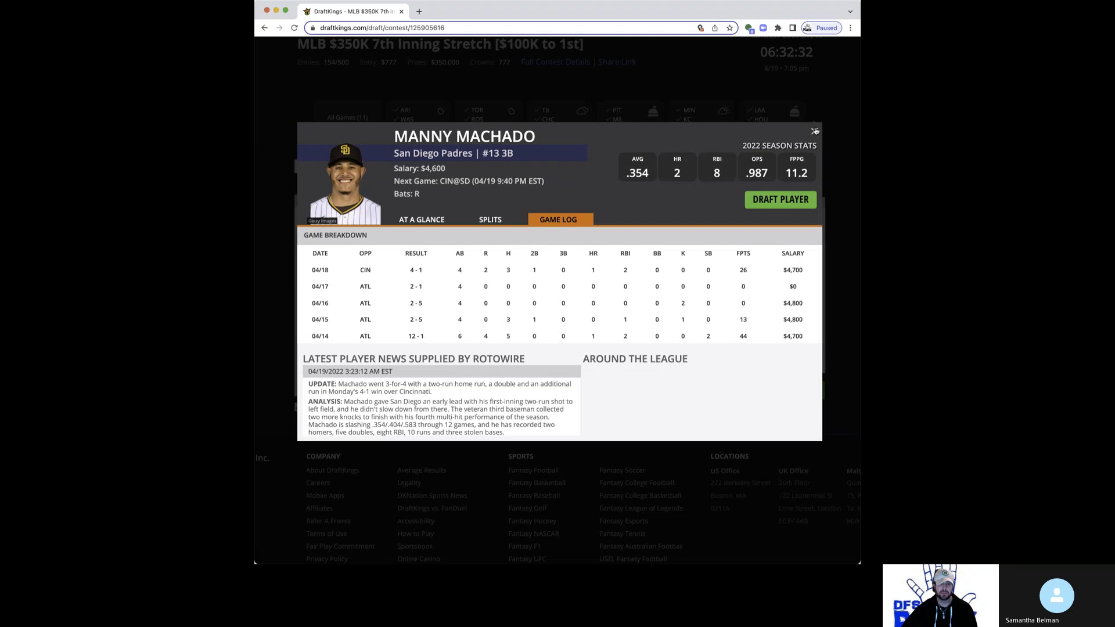
left_click(815, 131)
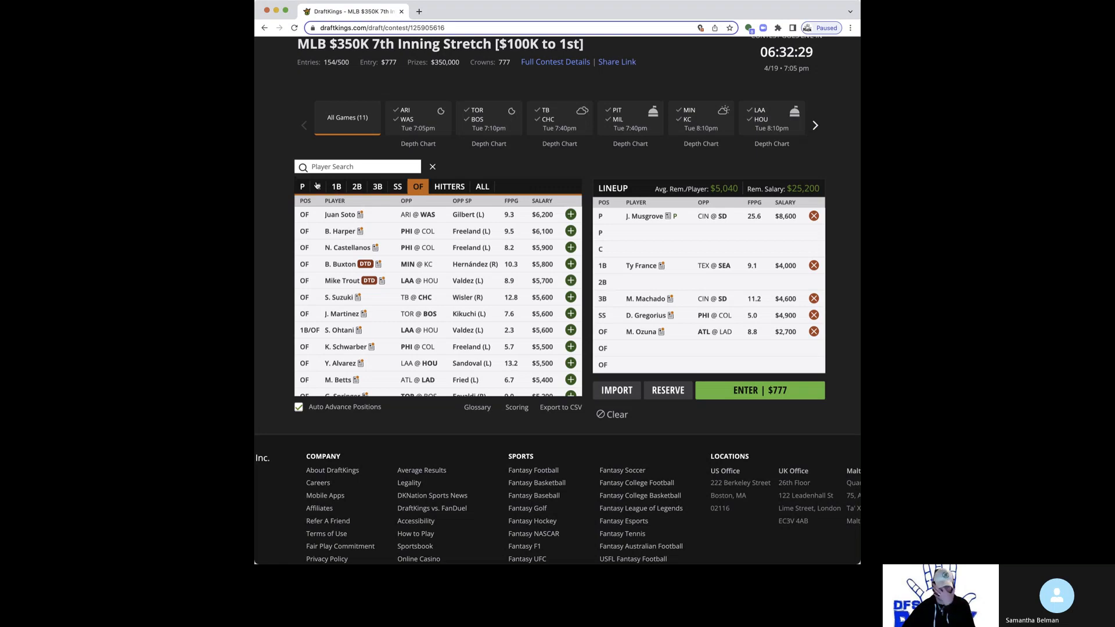
Filter available players to pitchers only, then recheck Machado's game log
left_click(302, 186)
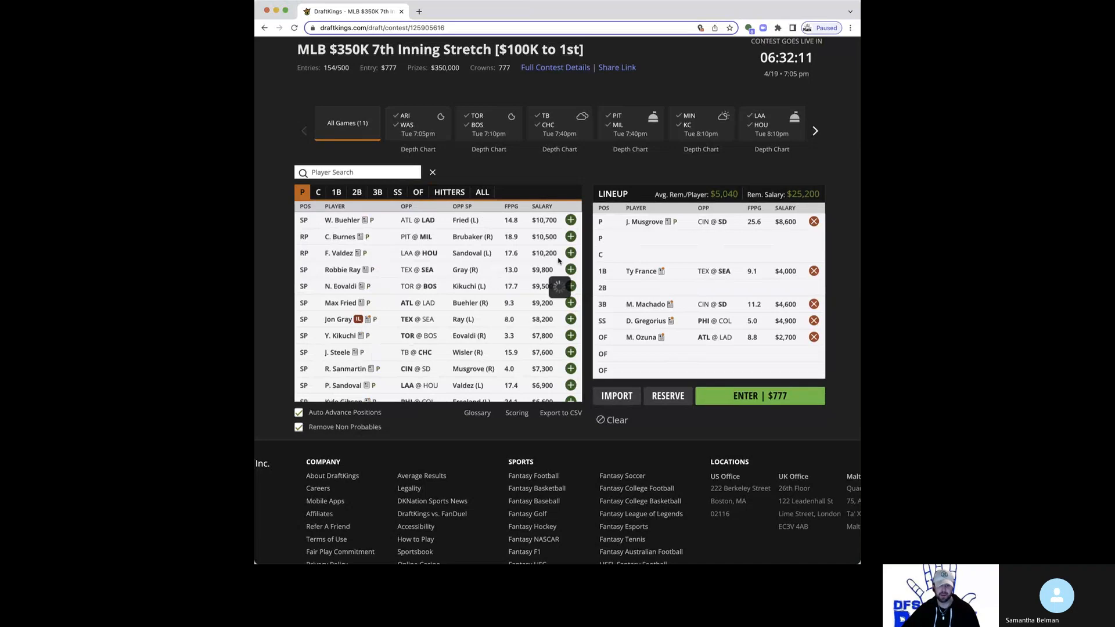
left_click(648, 304)
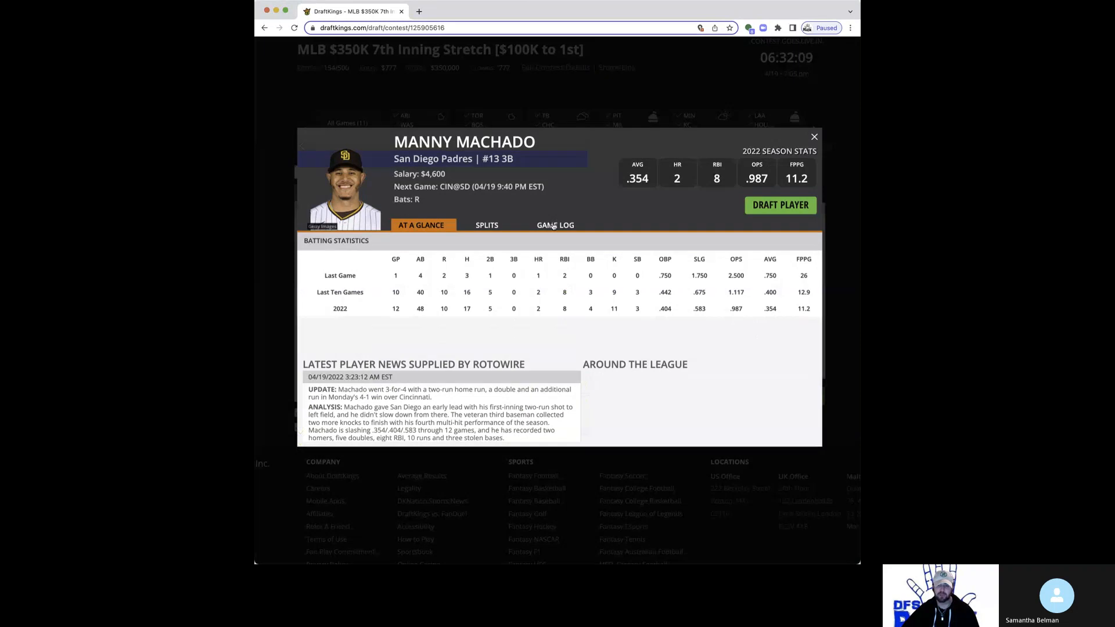
left_click(559, 224)
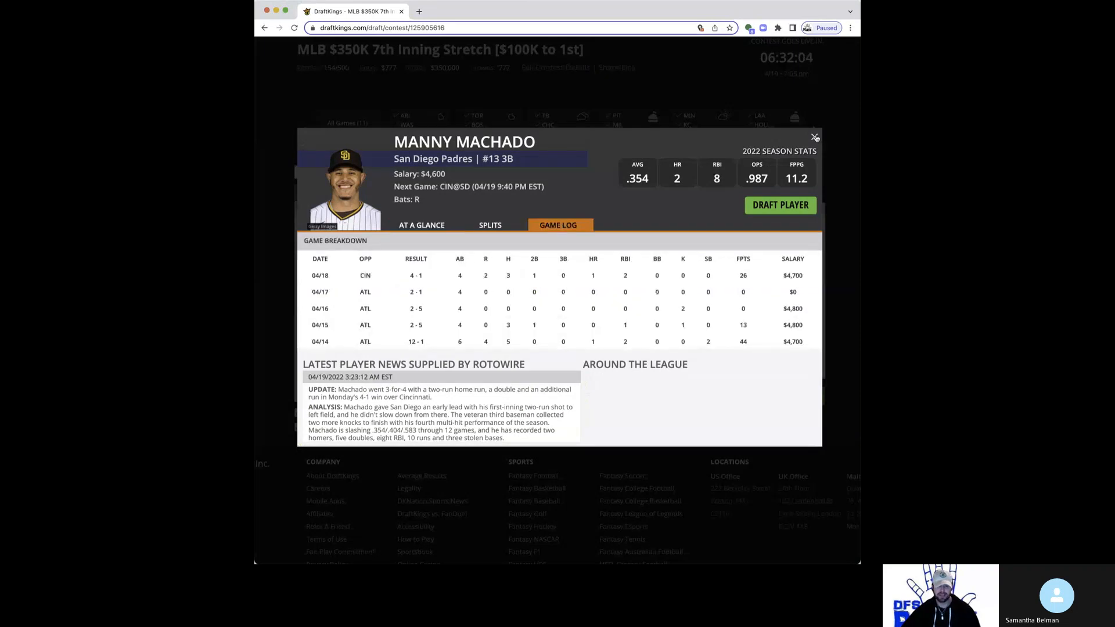
left_click(816, 137)
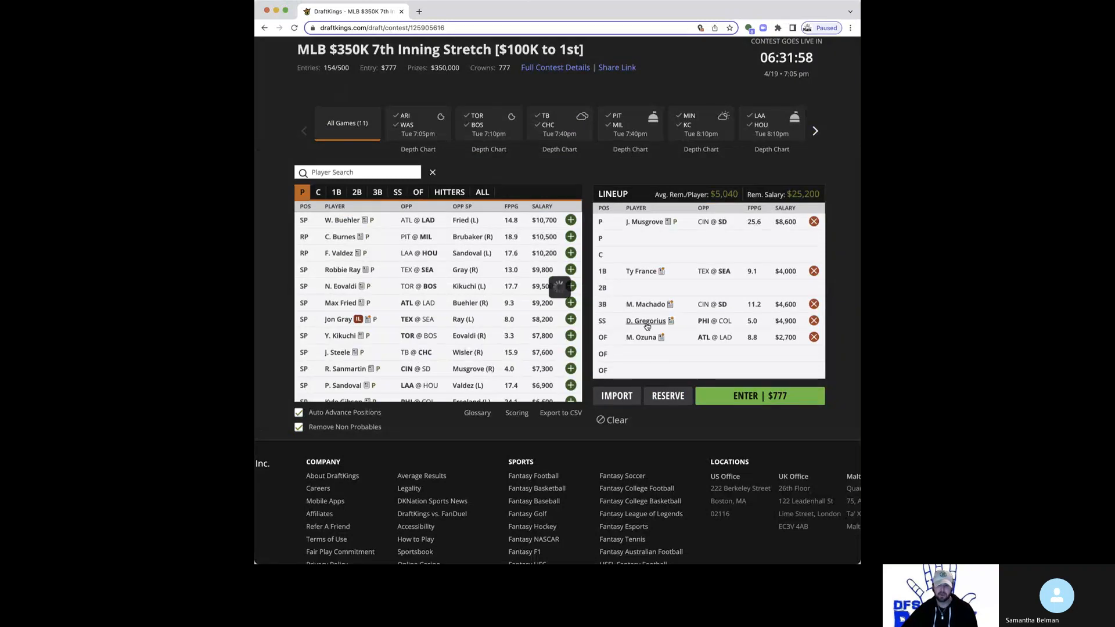
left_click(644, 321)
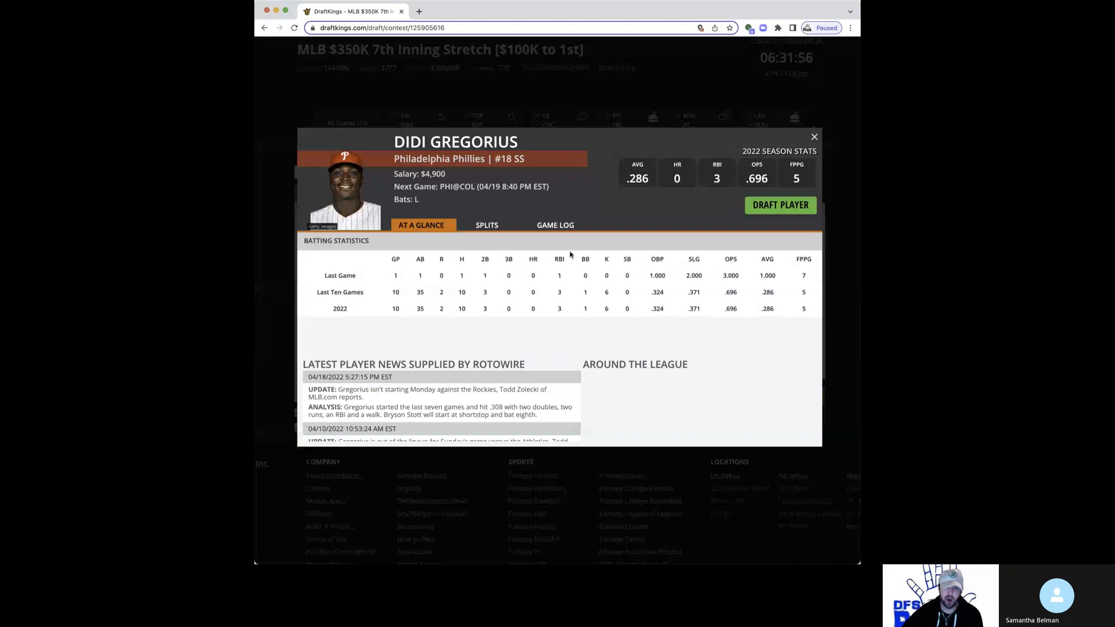
left_click(558, 225)
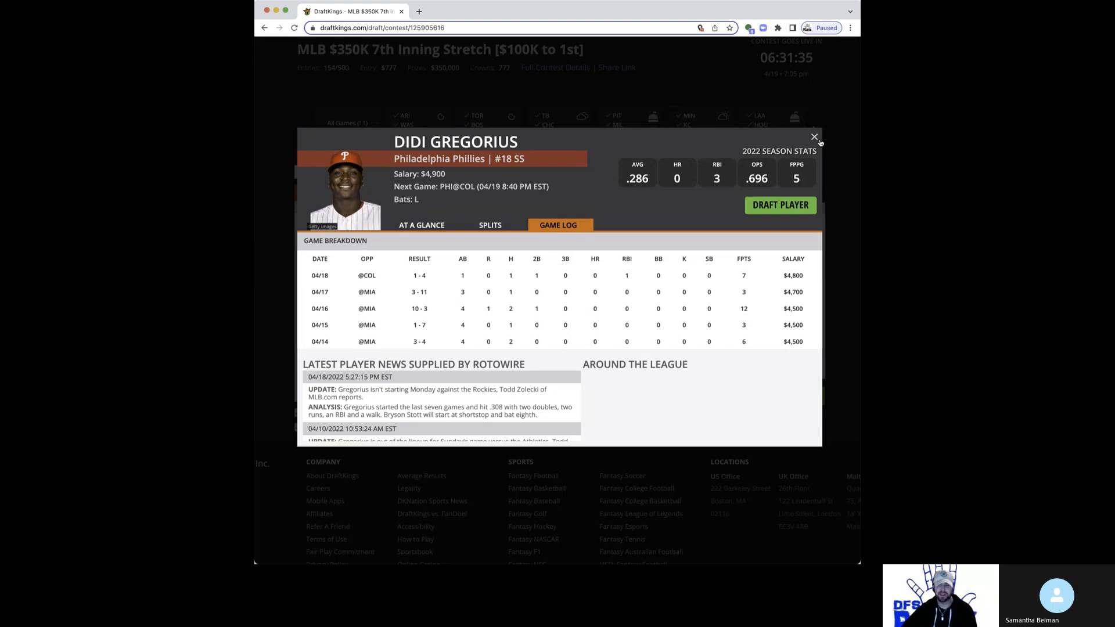
left_click(814, 135)
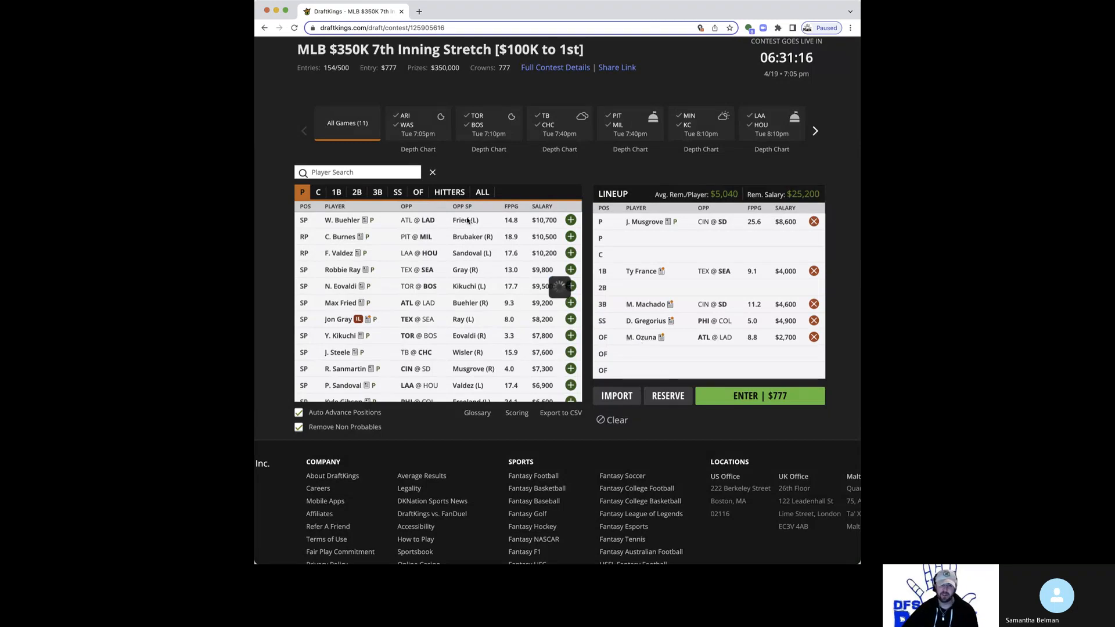
left_click(649, 337)
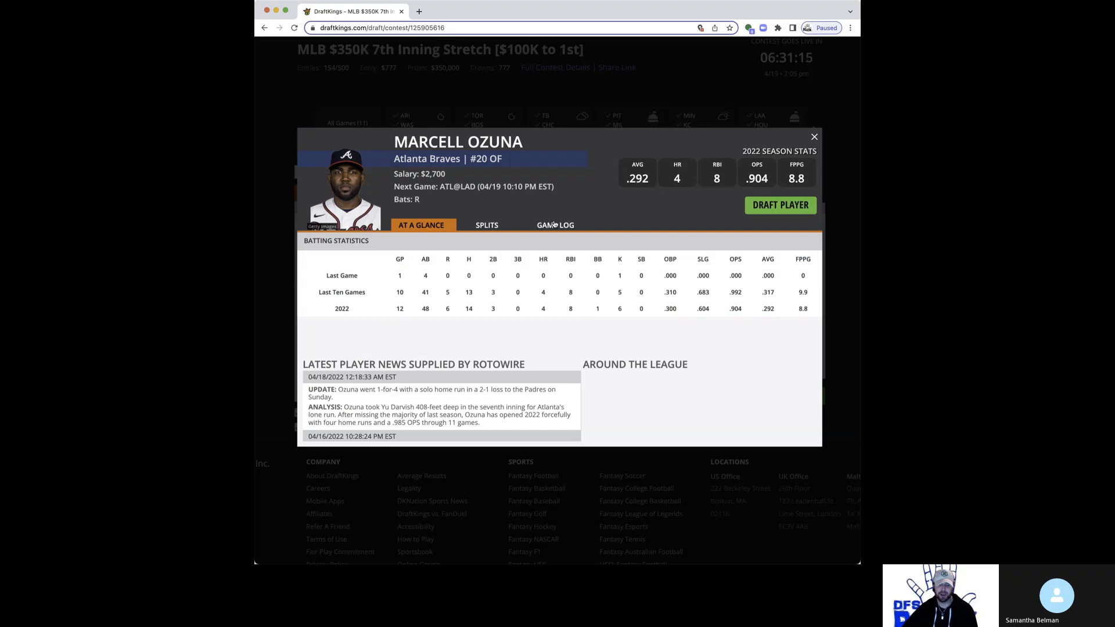
left_click(555, 226)
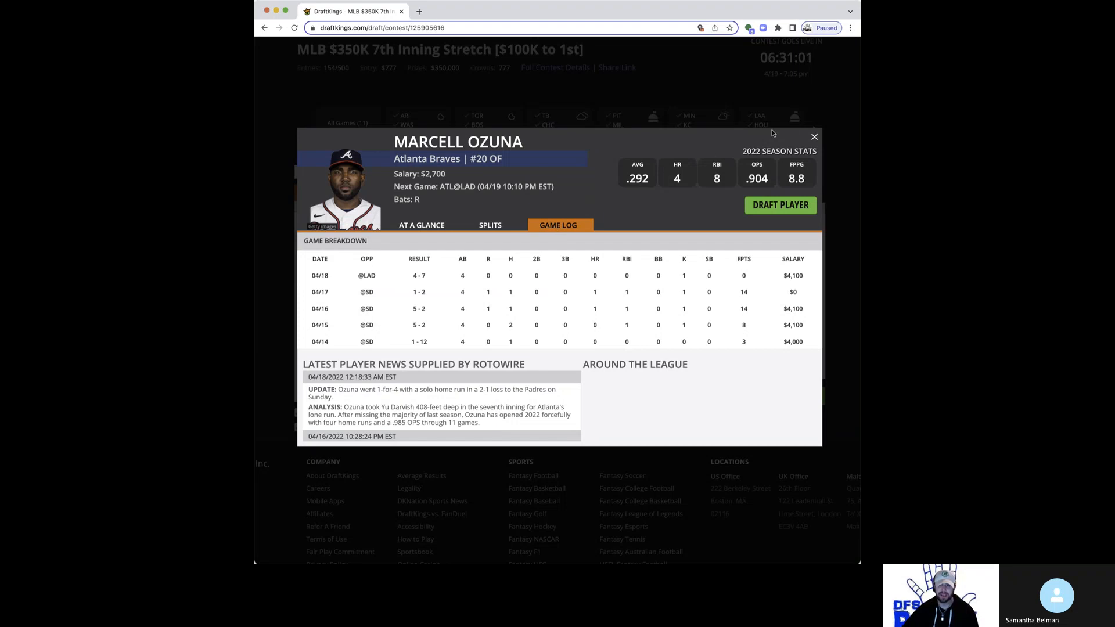
left_click(815, 137)
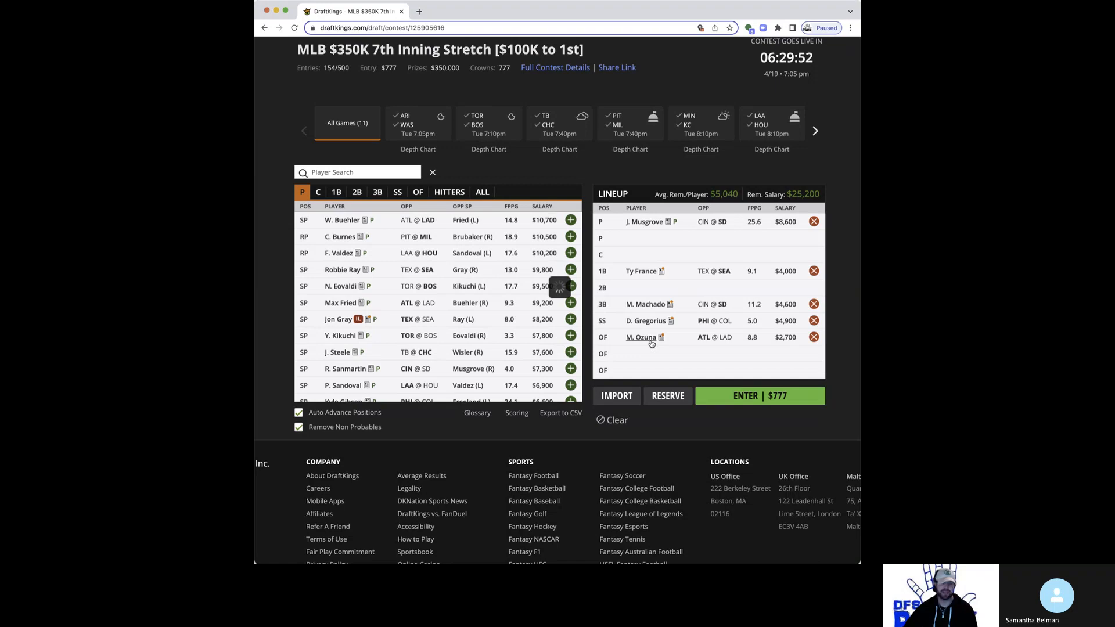
left_click(640, 337)
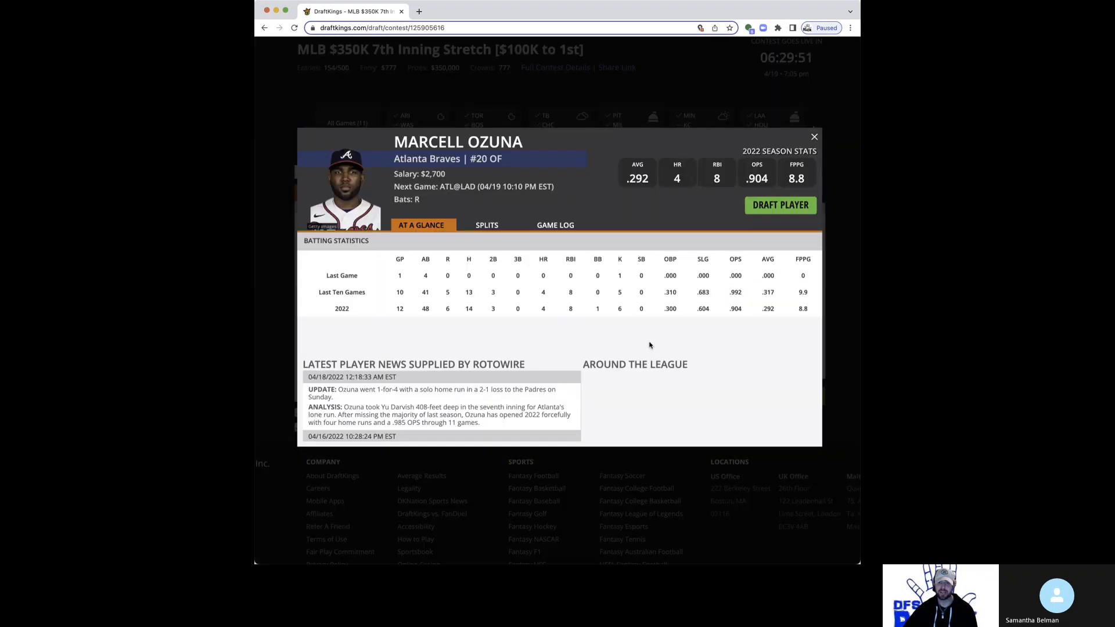
left_click(558, 224)
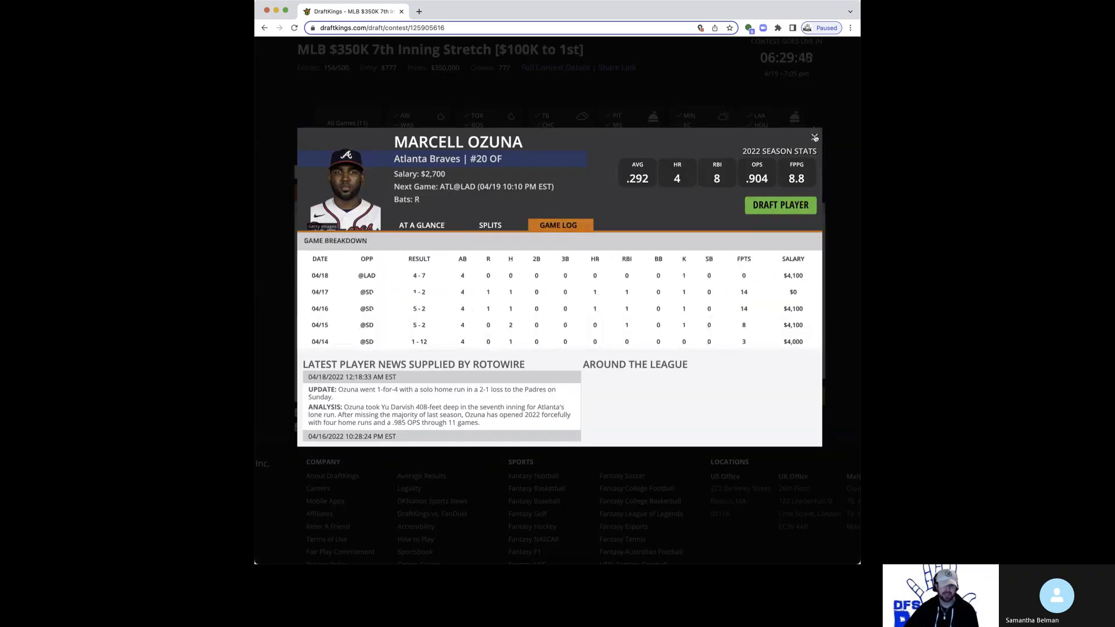
left_click(815, 137)
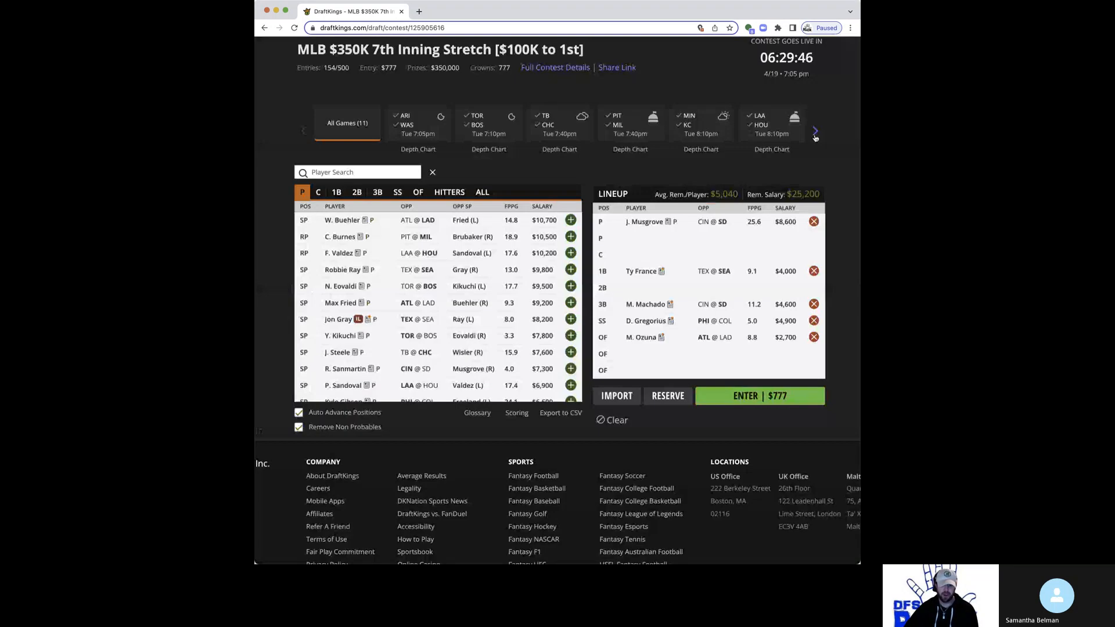